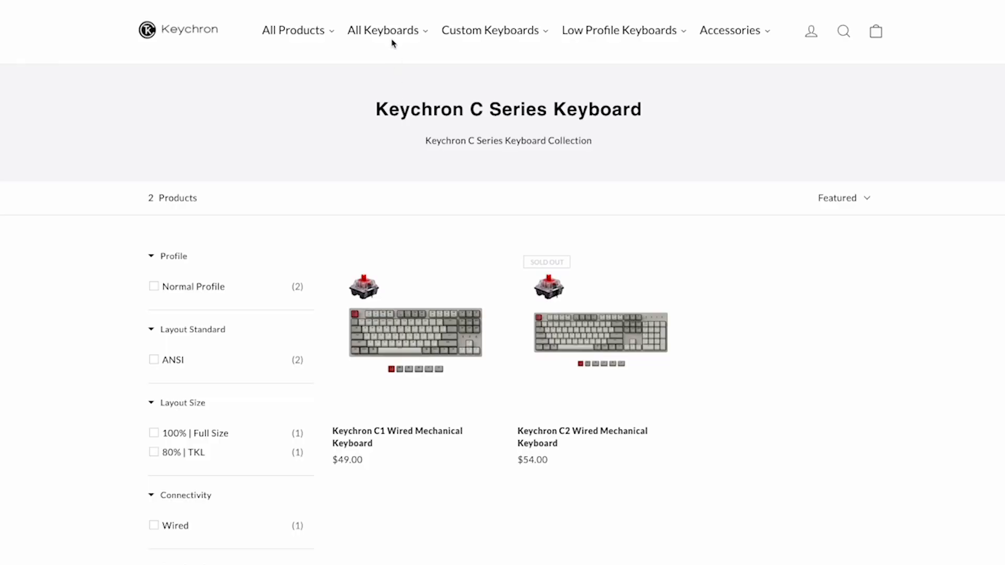
pyautogui.click(382, 30)
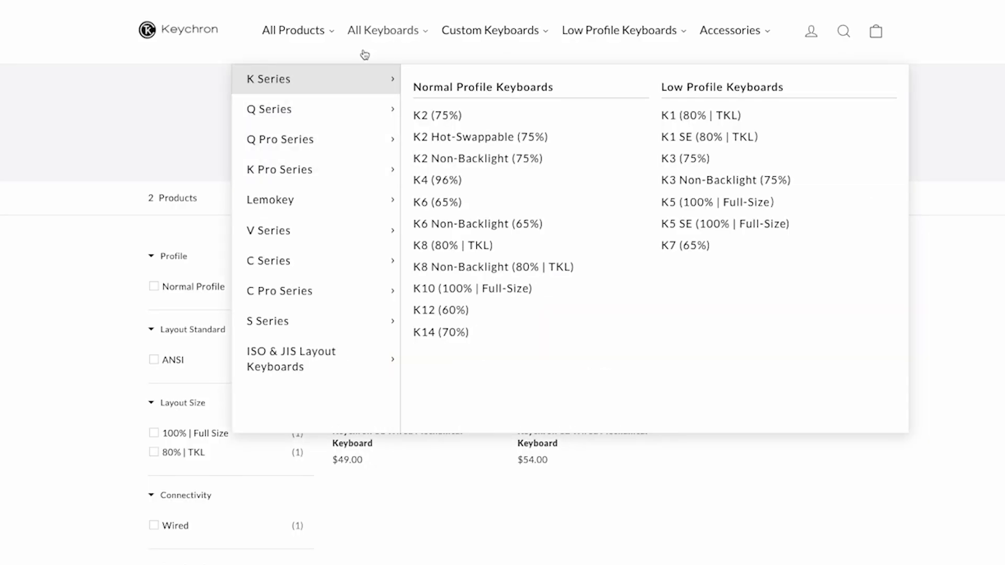
pyautogui.moveTo(268, 109)
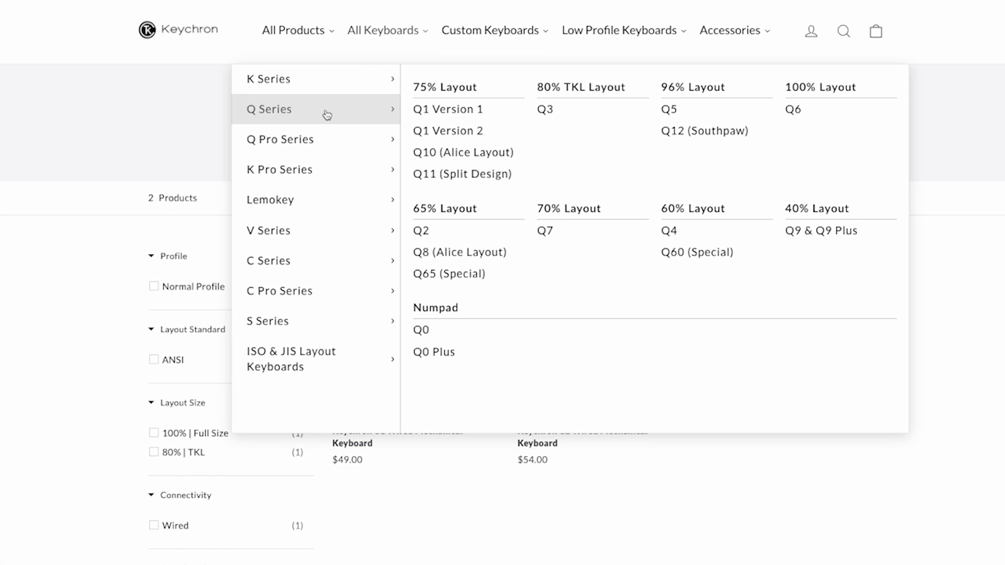
pyautogui.moveTo(279, 139)
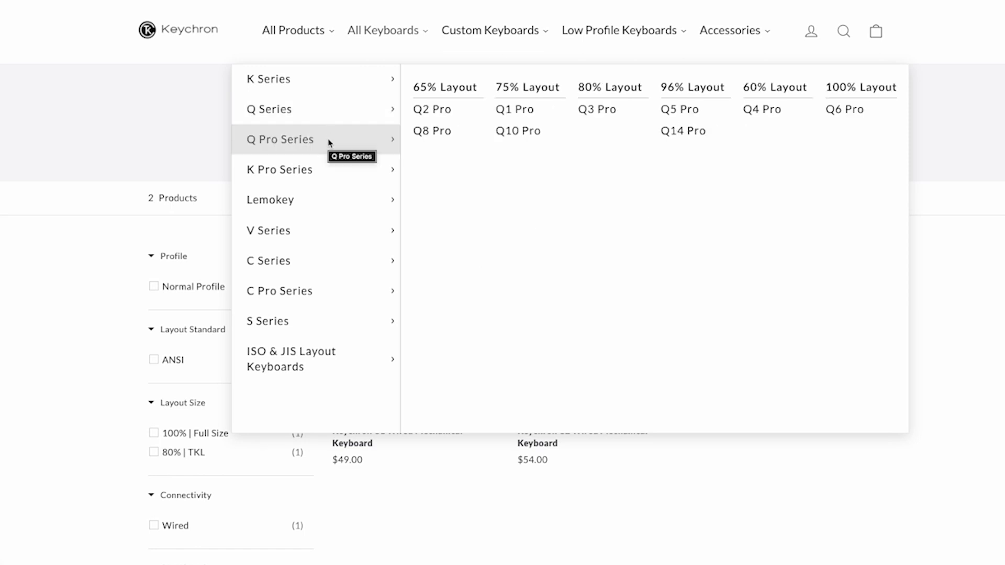
pyautogui.moveTo(316, 260)
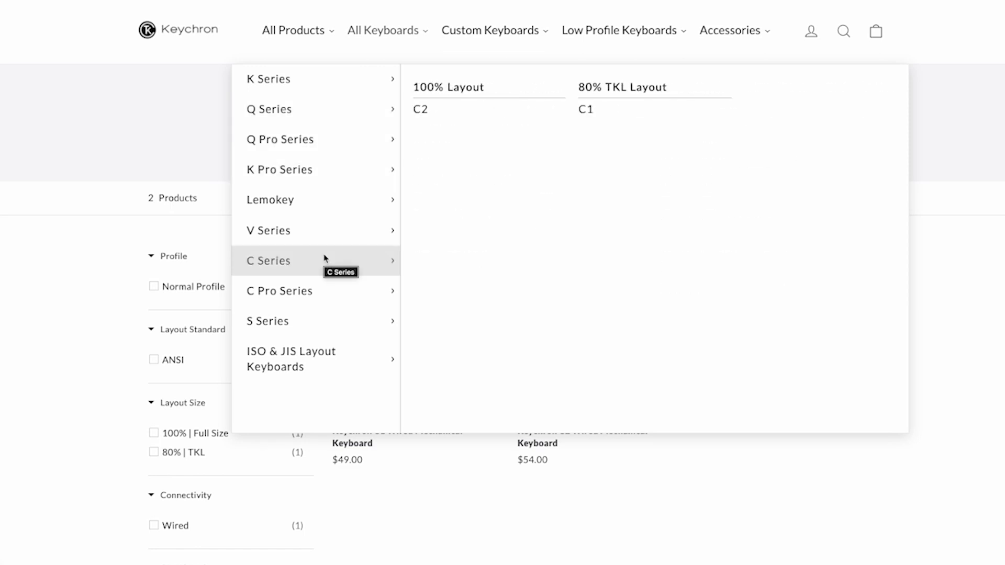
pyautogui.click(268, 261)
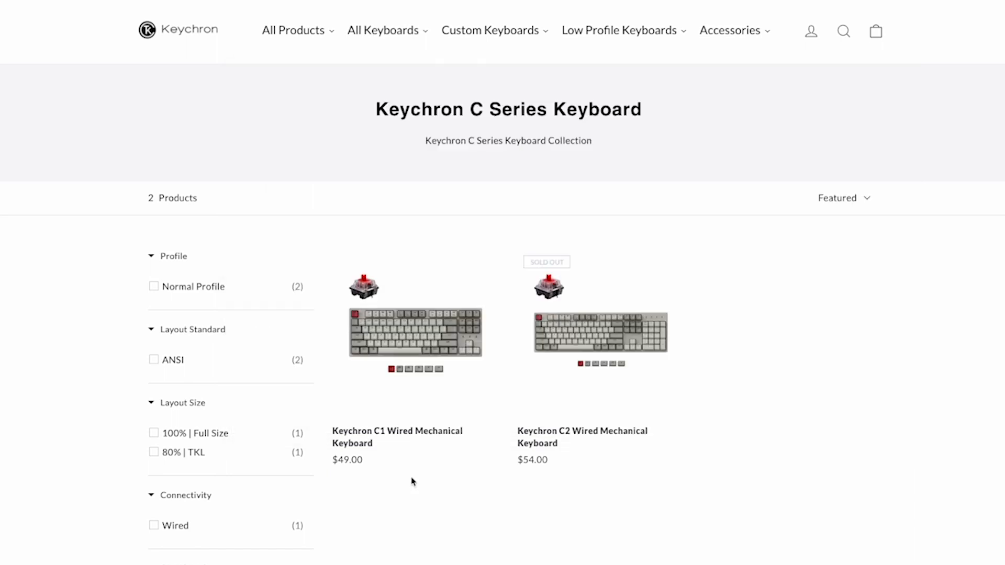
pyautogui.moveTo(754, 326)
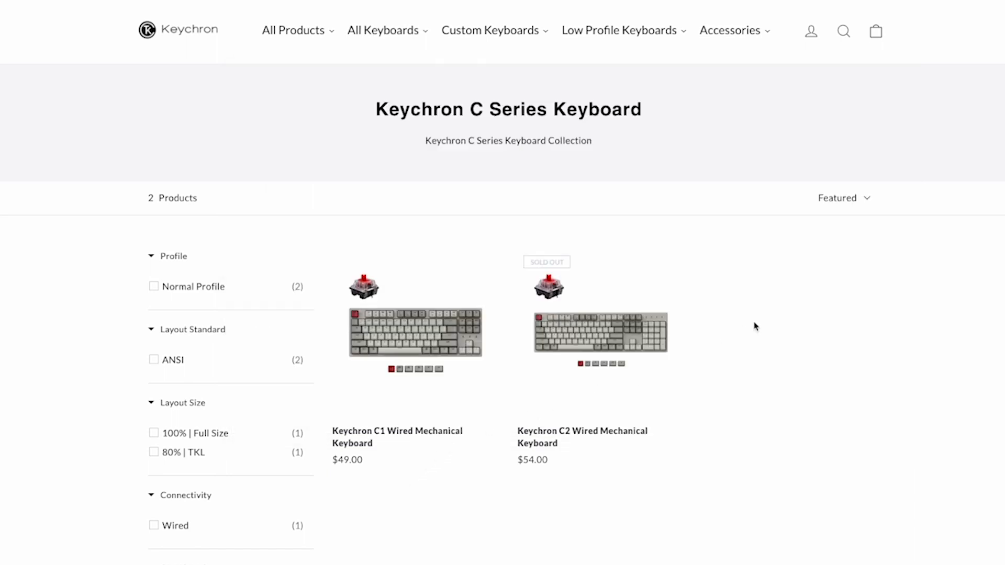